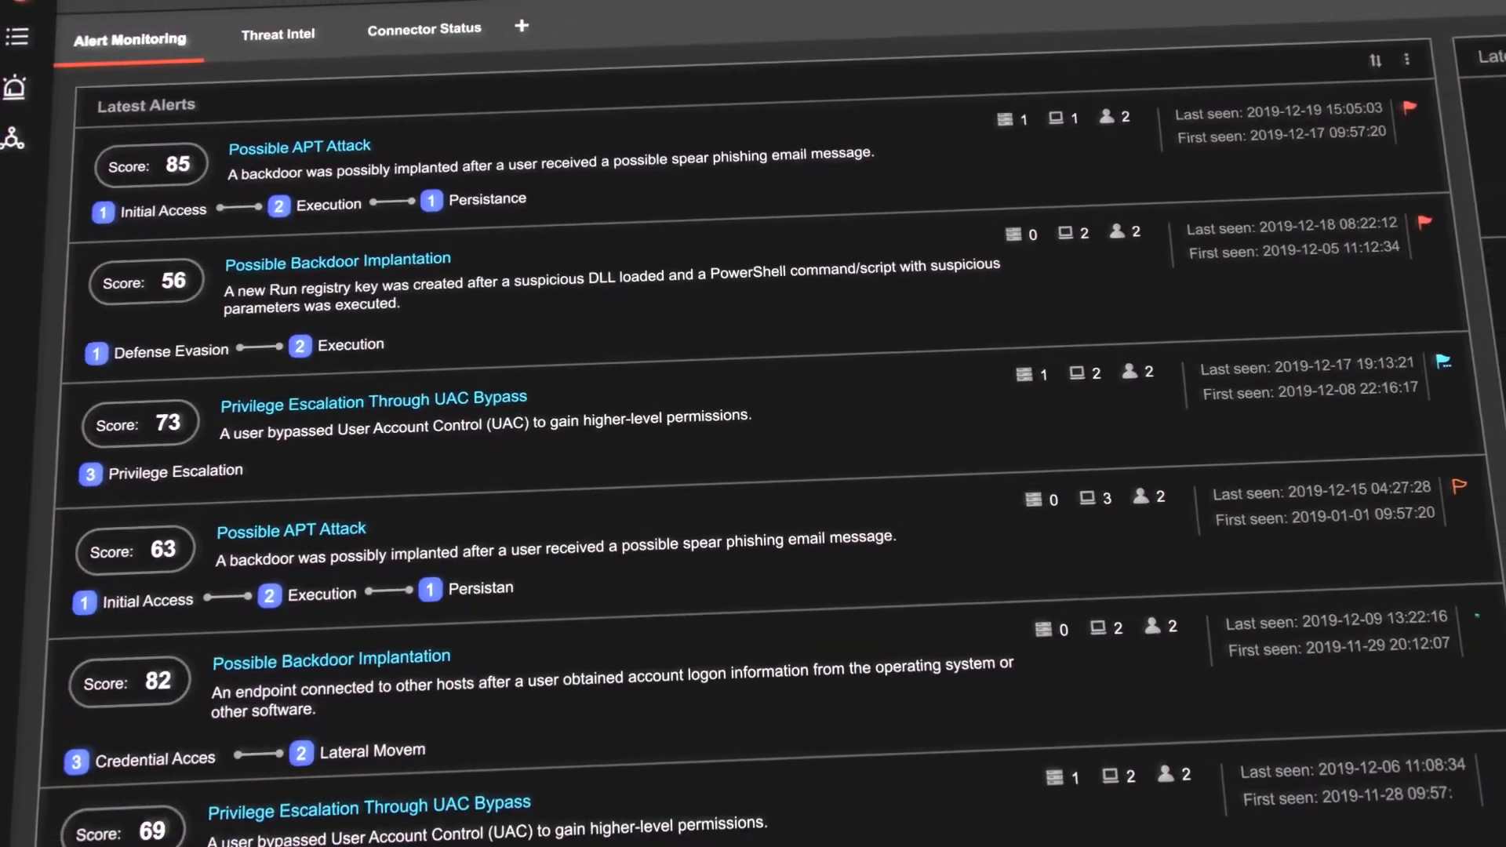
Open the score-85 Possible APT Attack alert and view its spearphishing and PowerShell highlights
click(298, 146)
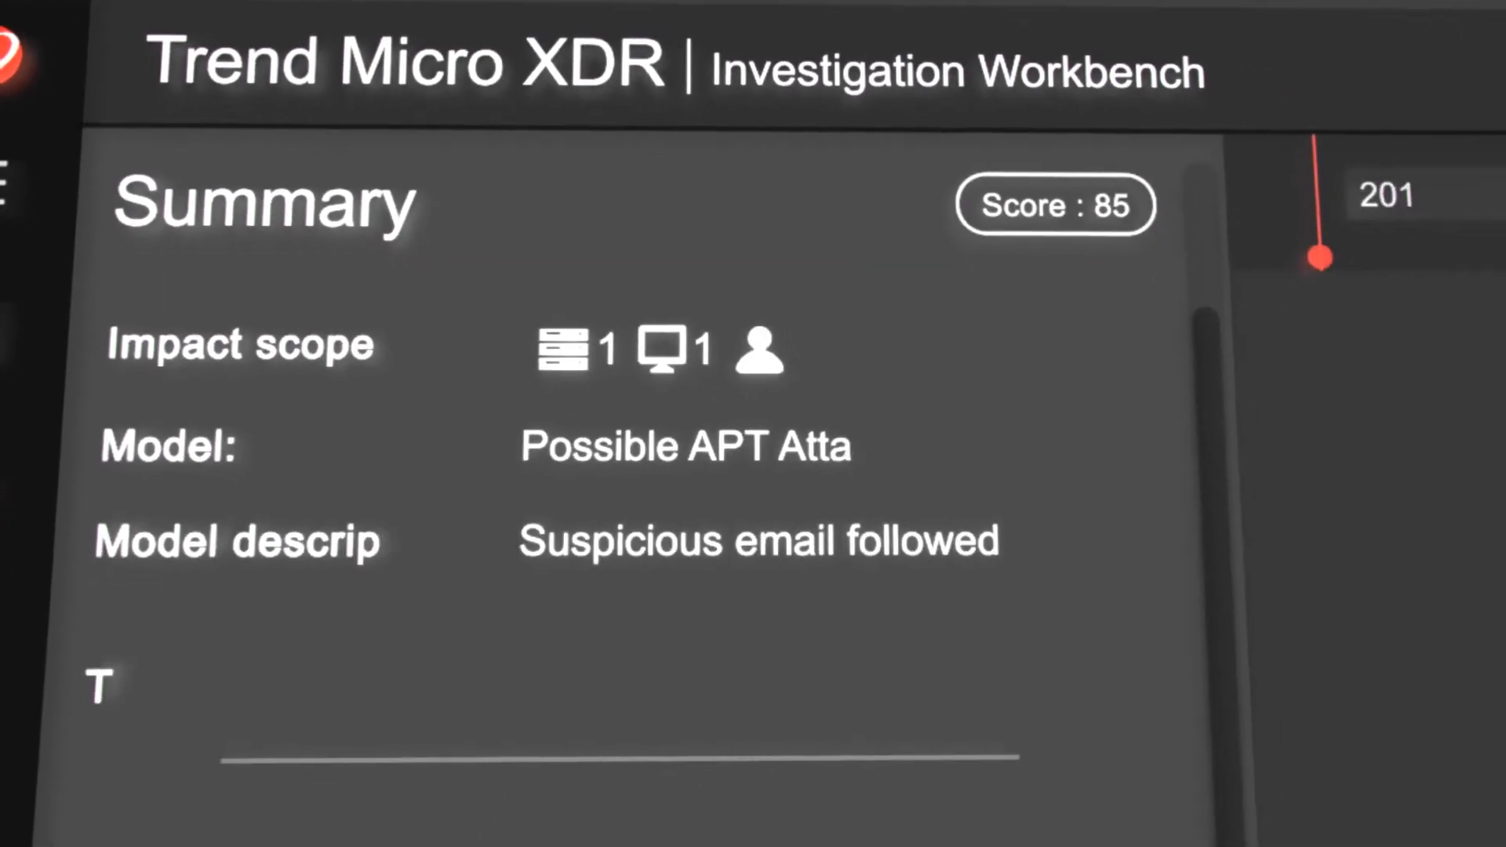
scroll(down, 3)
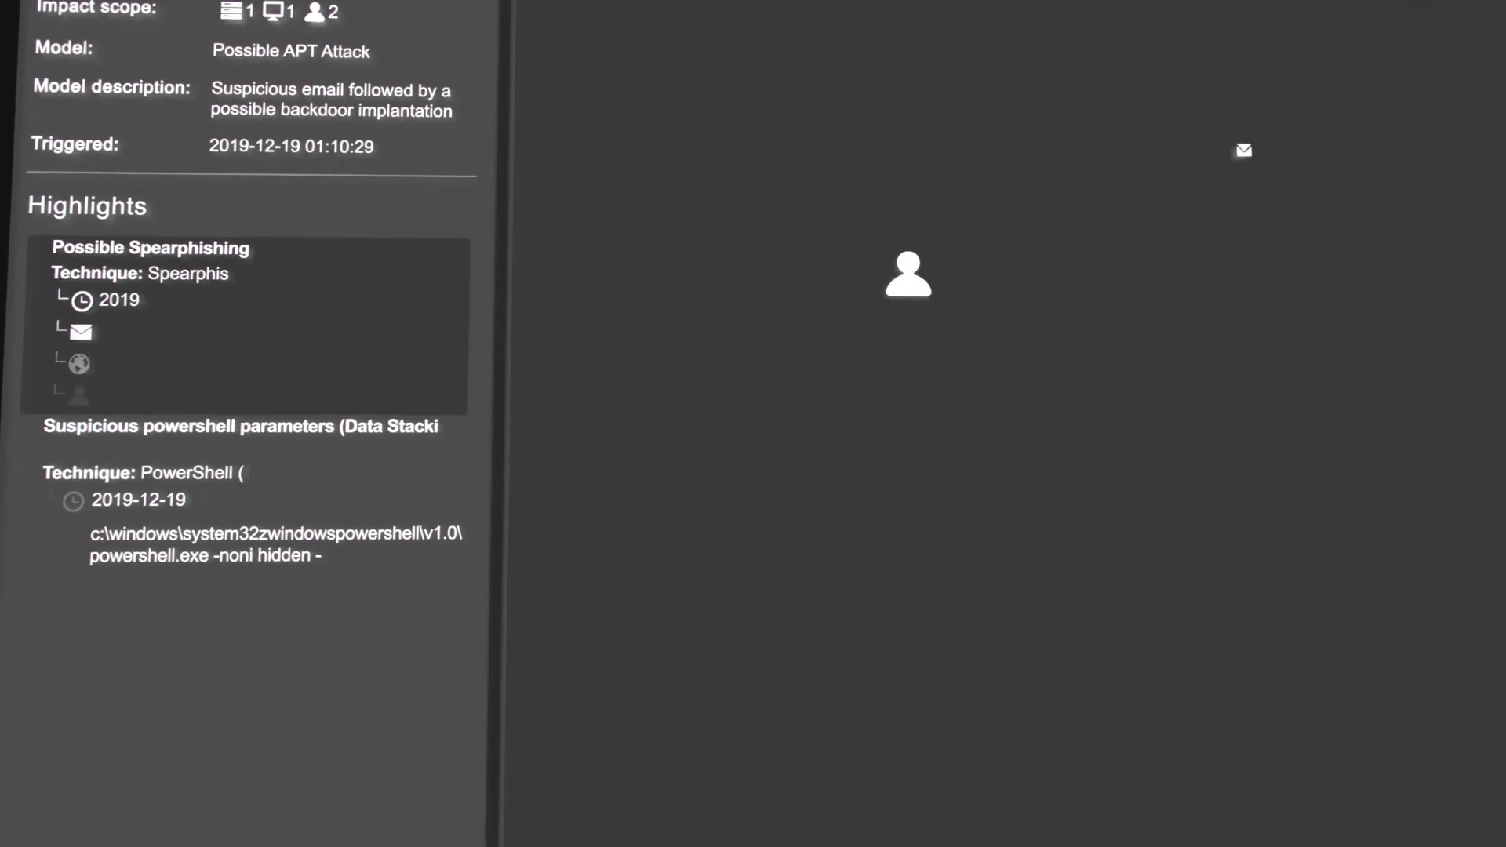